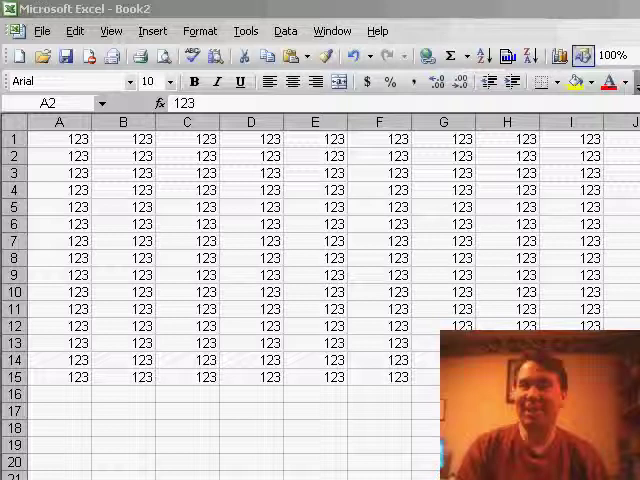
Select the 123-value block, hide columns A to D, and select column E
click(442, 308)
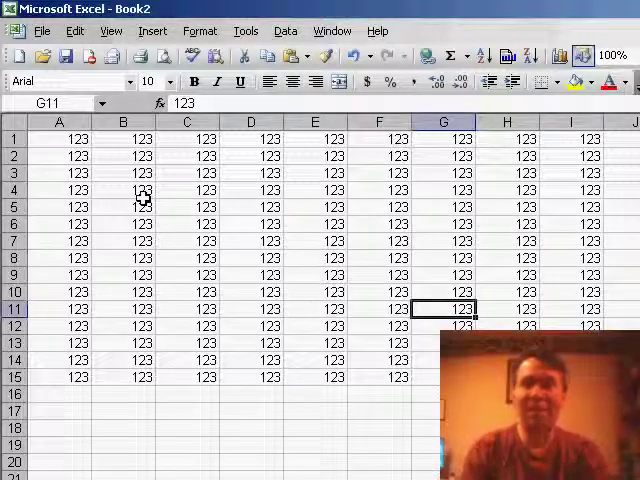
drag(123, 172, 378, 207)
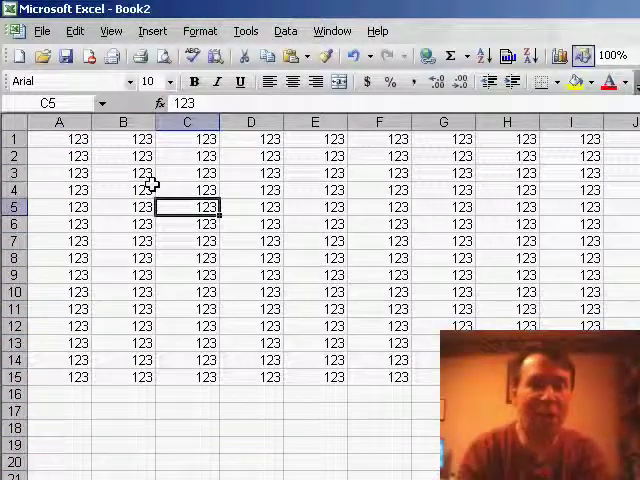
click(58, 122)
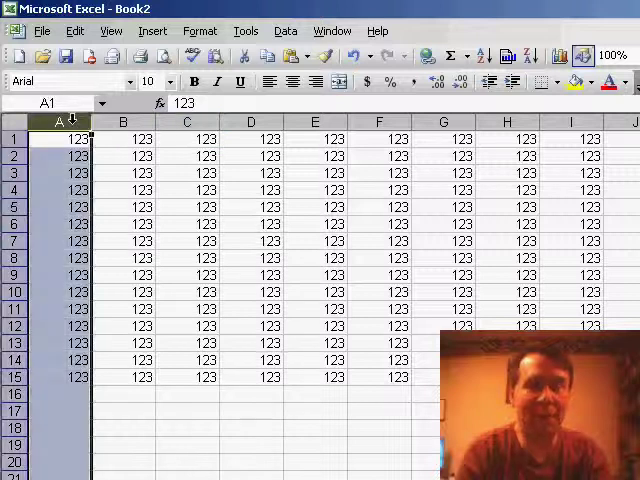
drag(60, 122, 250, 122)
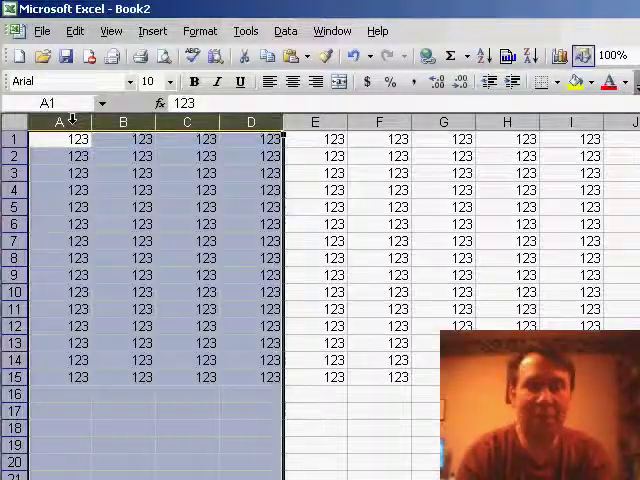
scroll(right, 3)
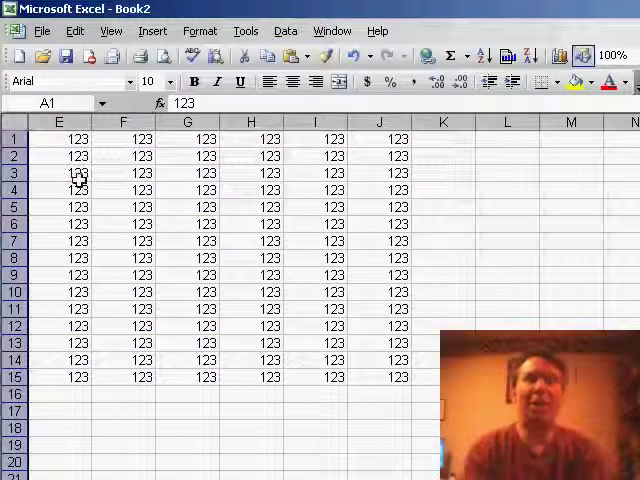
click(58, 121)
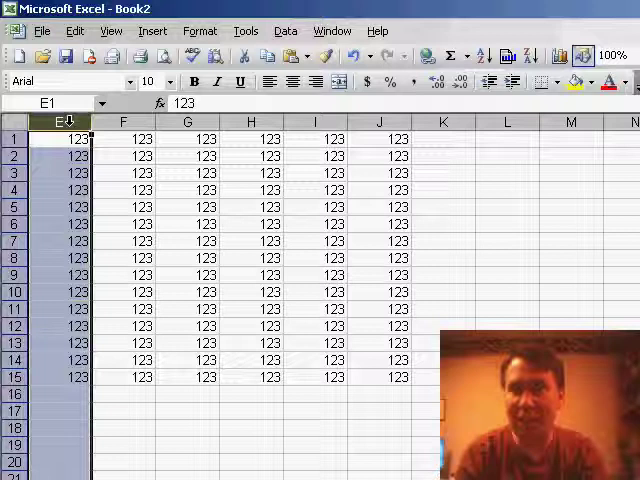
Extend a selection from column E to the left edge and unhide columns A–D
click(187, 189)
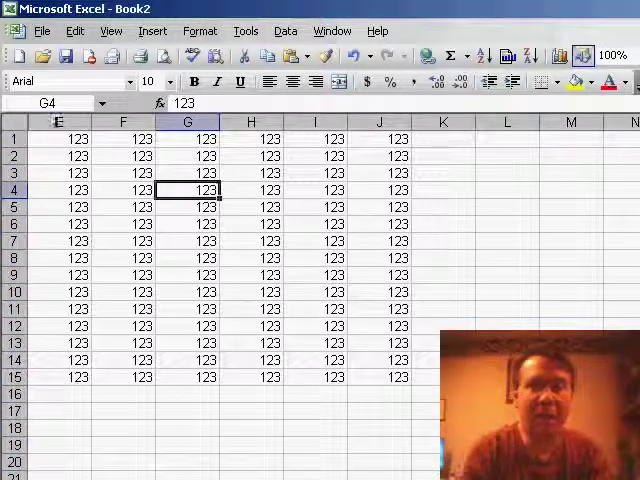
click(57, 123)
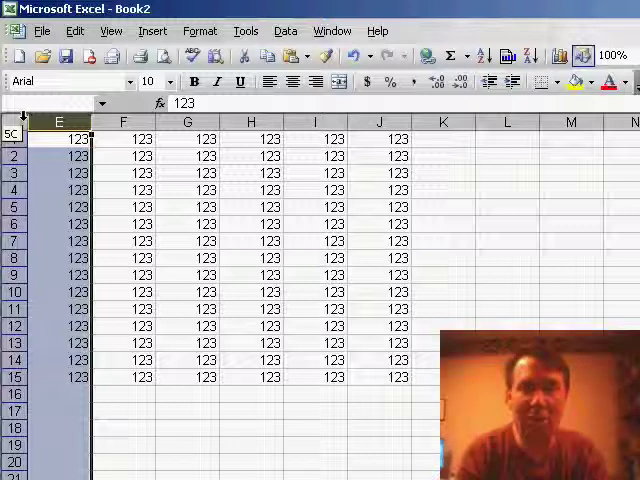
click(197, 30)
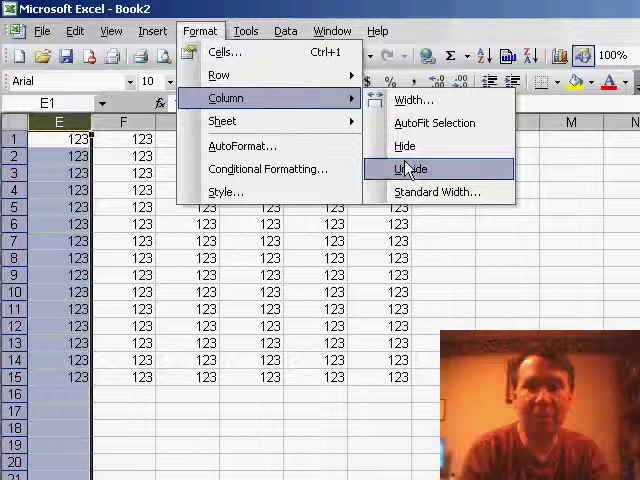
click(410, 168)
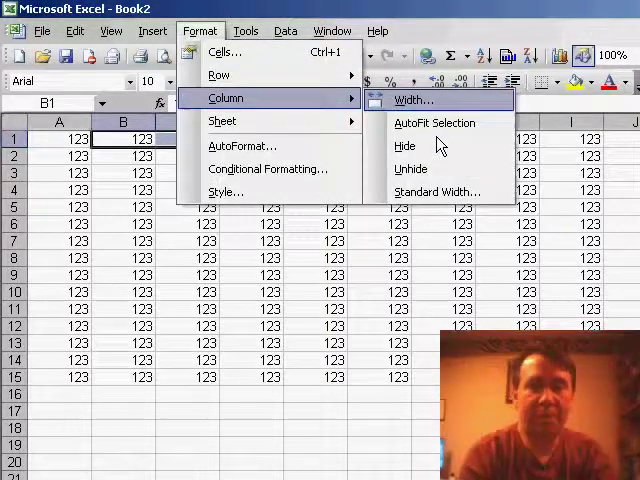
Hide columns B through G using Format > Column > Hide
click(404, 146)
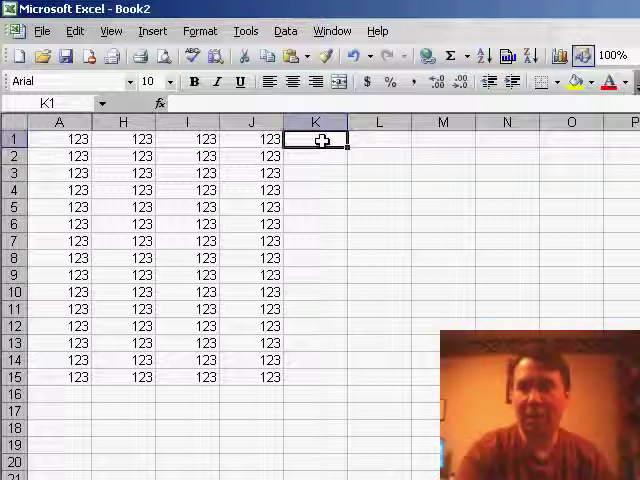
text(=)
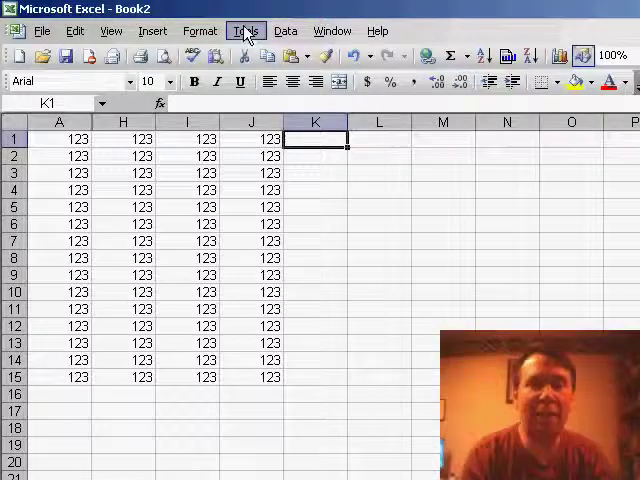
Check Transition navigation keys on the Options dialog's Transition tab and confirm with OK
click(245, 30)
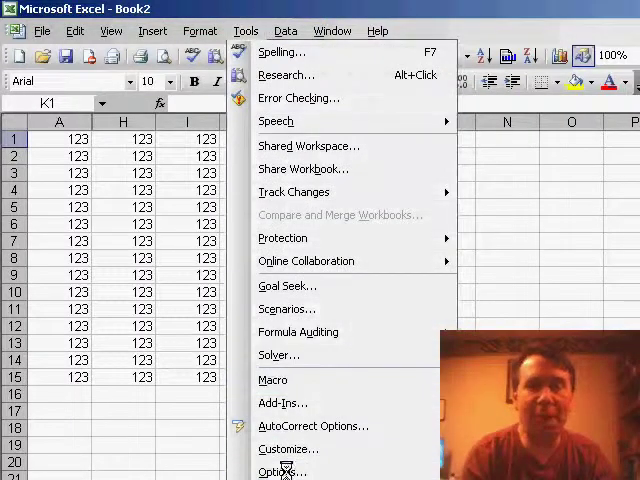
click(283, 471)
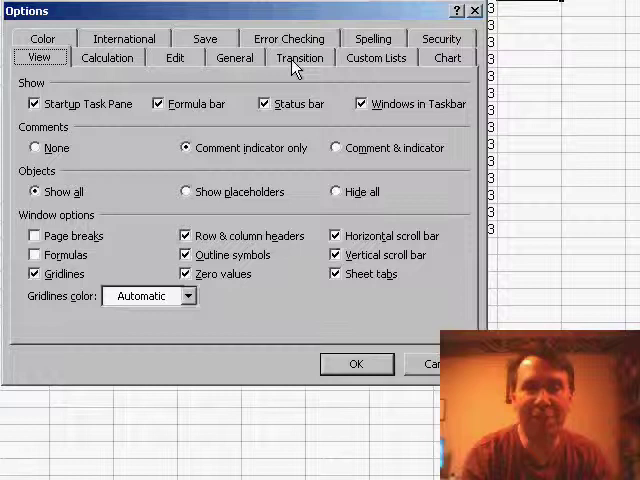
click(300, 57)
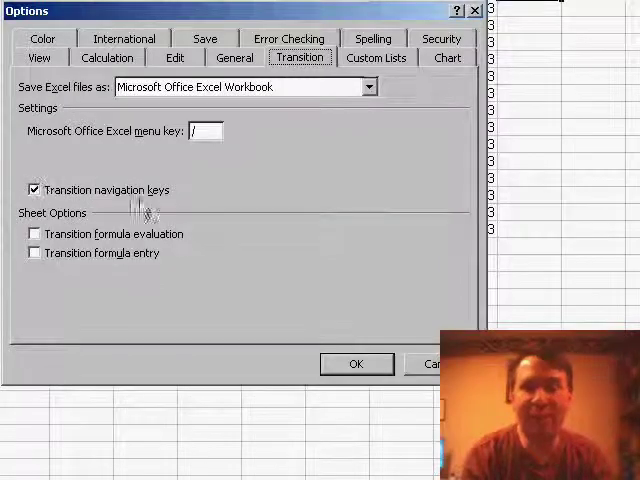
mouse_move(163, 202)
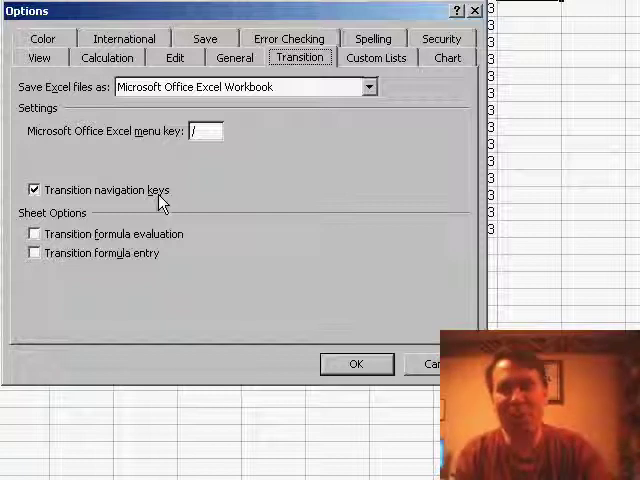
mouse_move(310, 391)
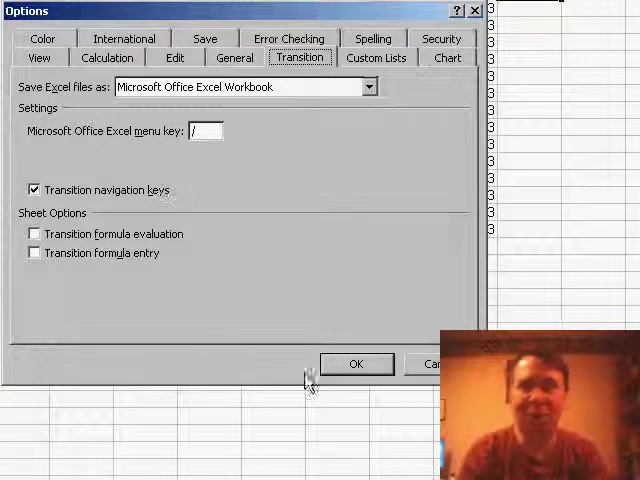
click(356, 363)
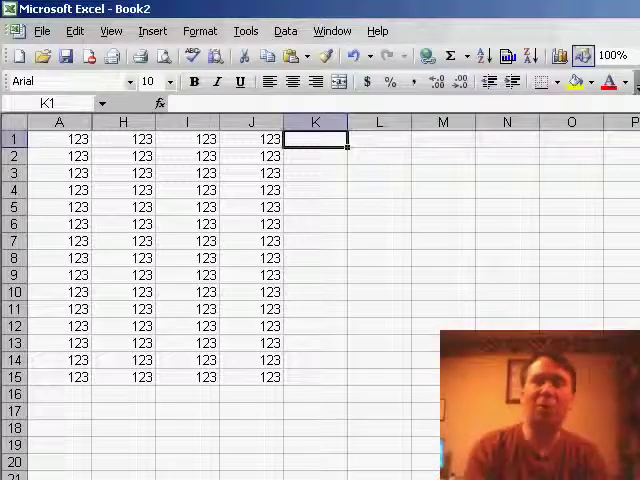